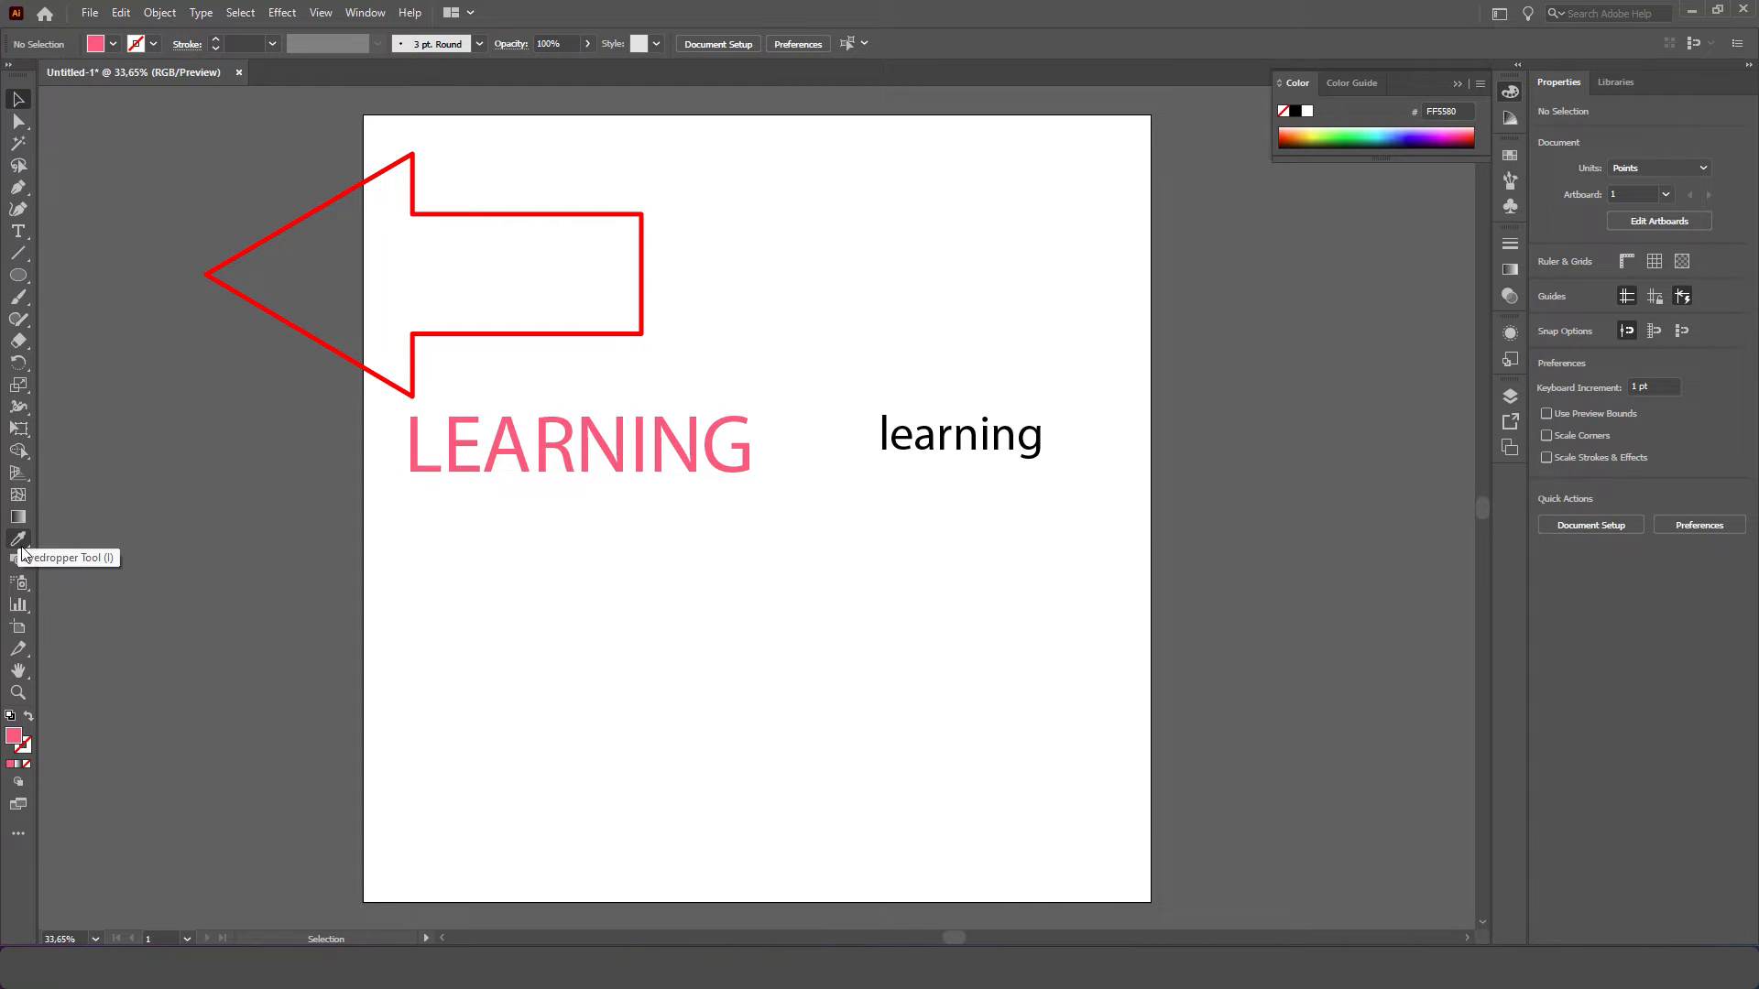
{"action": "mouse_move", "coordinate": [22, 533]}
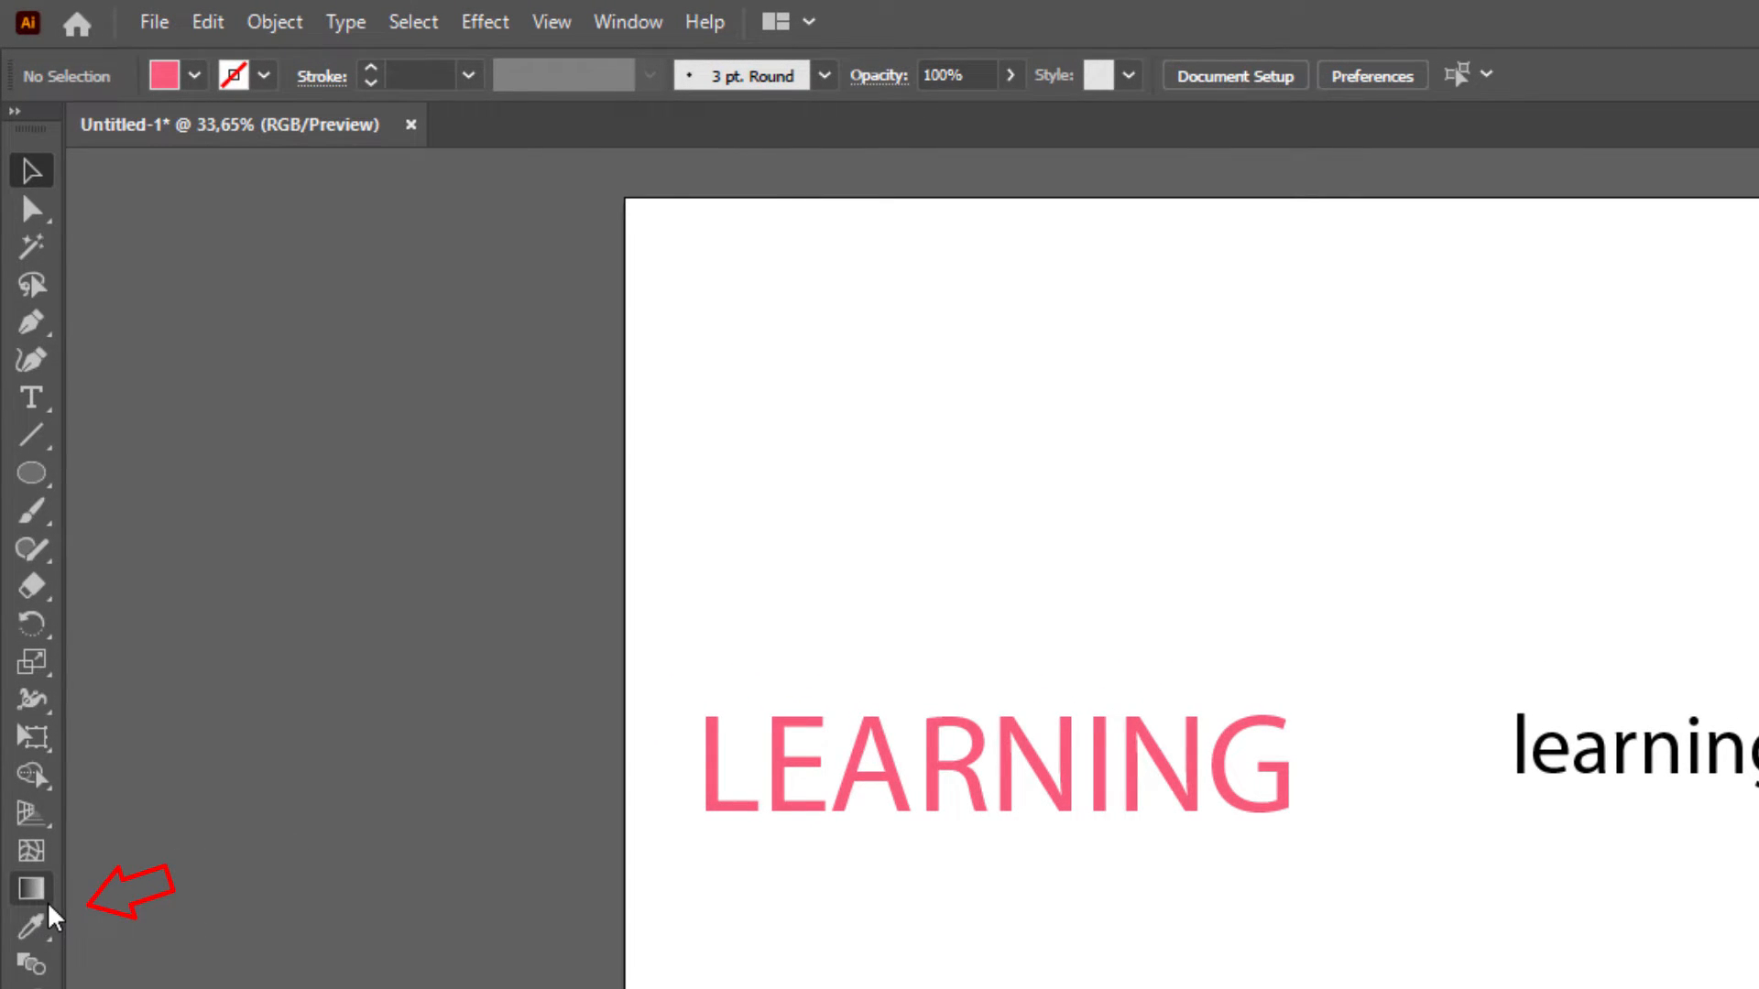
{"action": "mouse_move", "coordinate": [34, 927]}
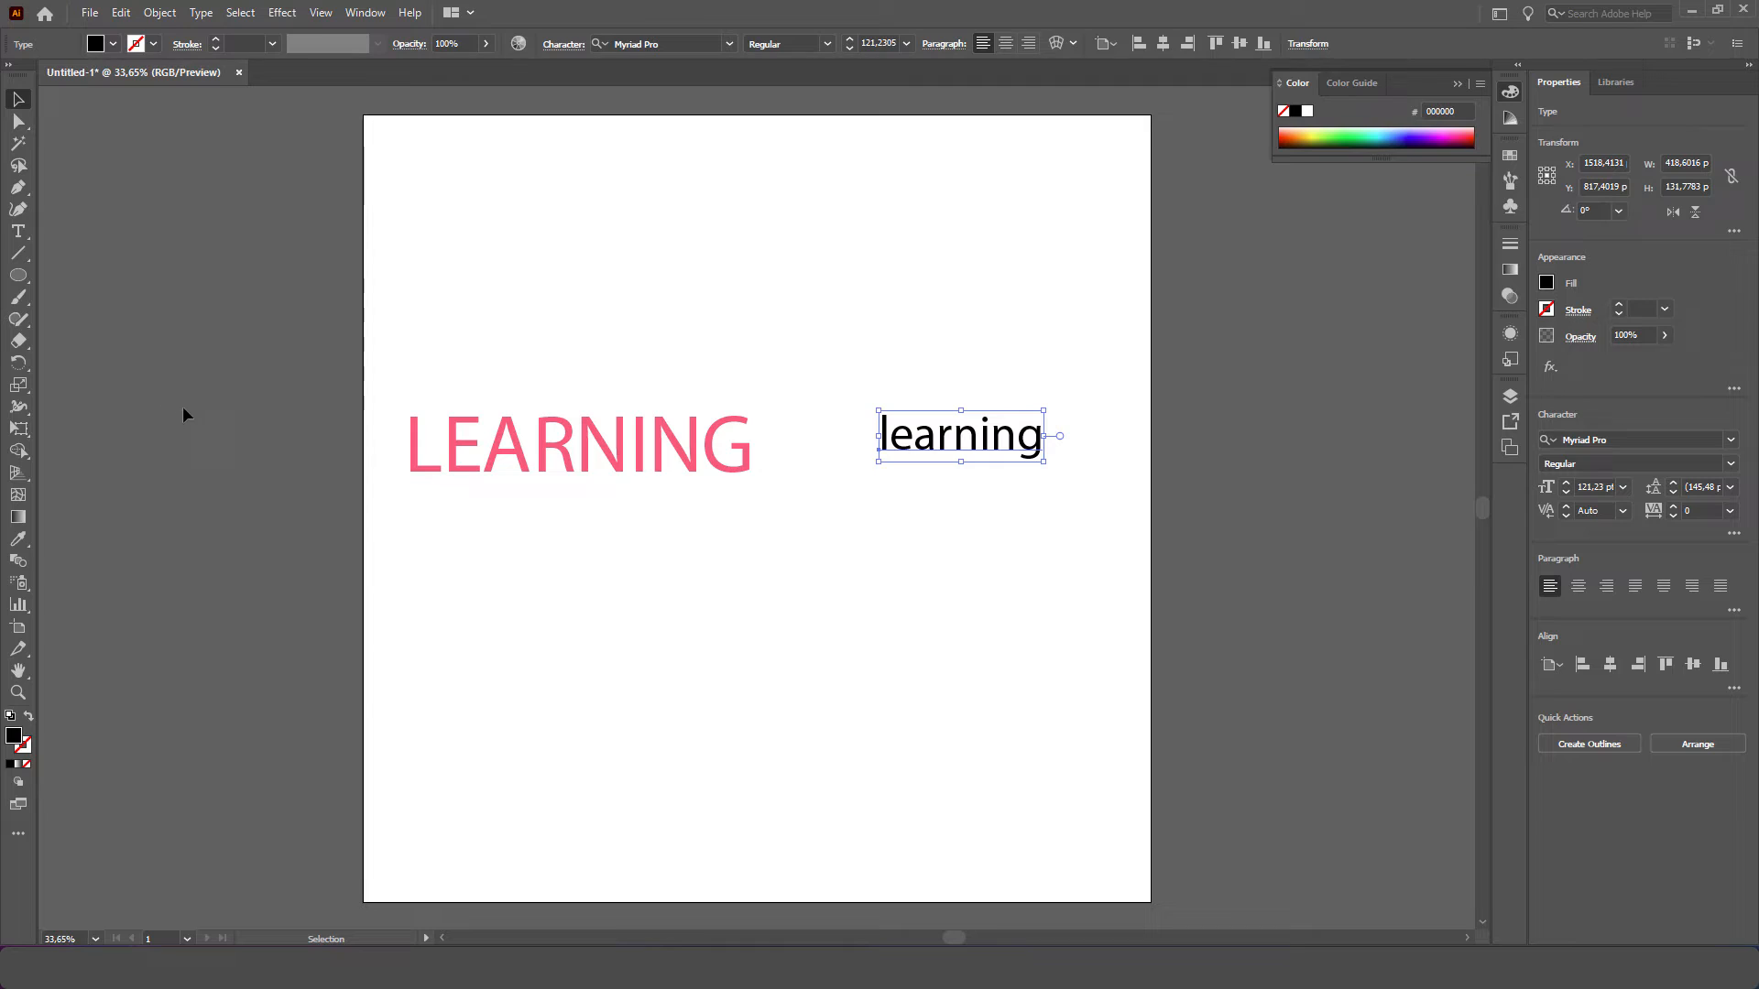
{"action": "mouse_move", "coordinate": [20, 539]}
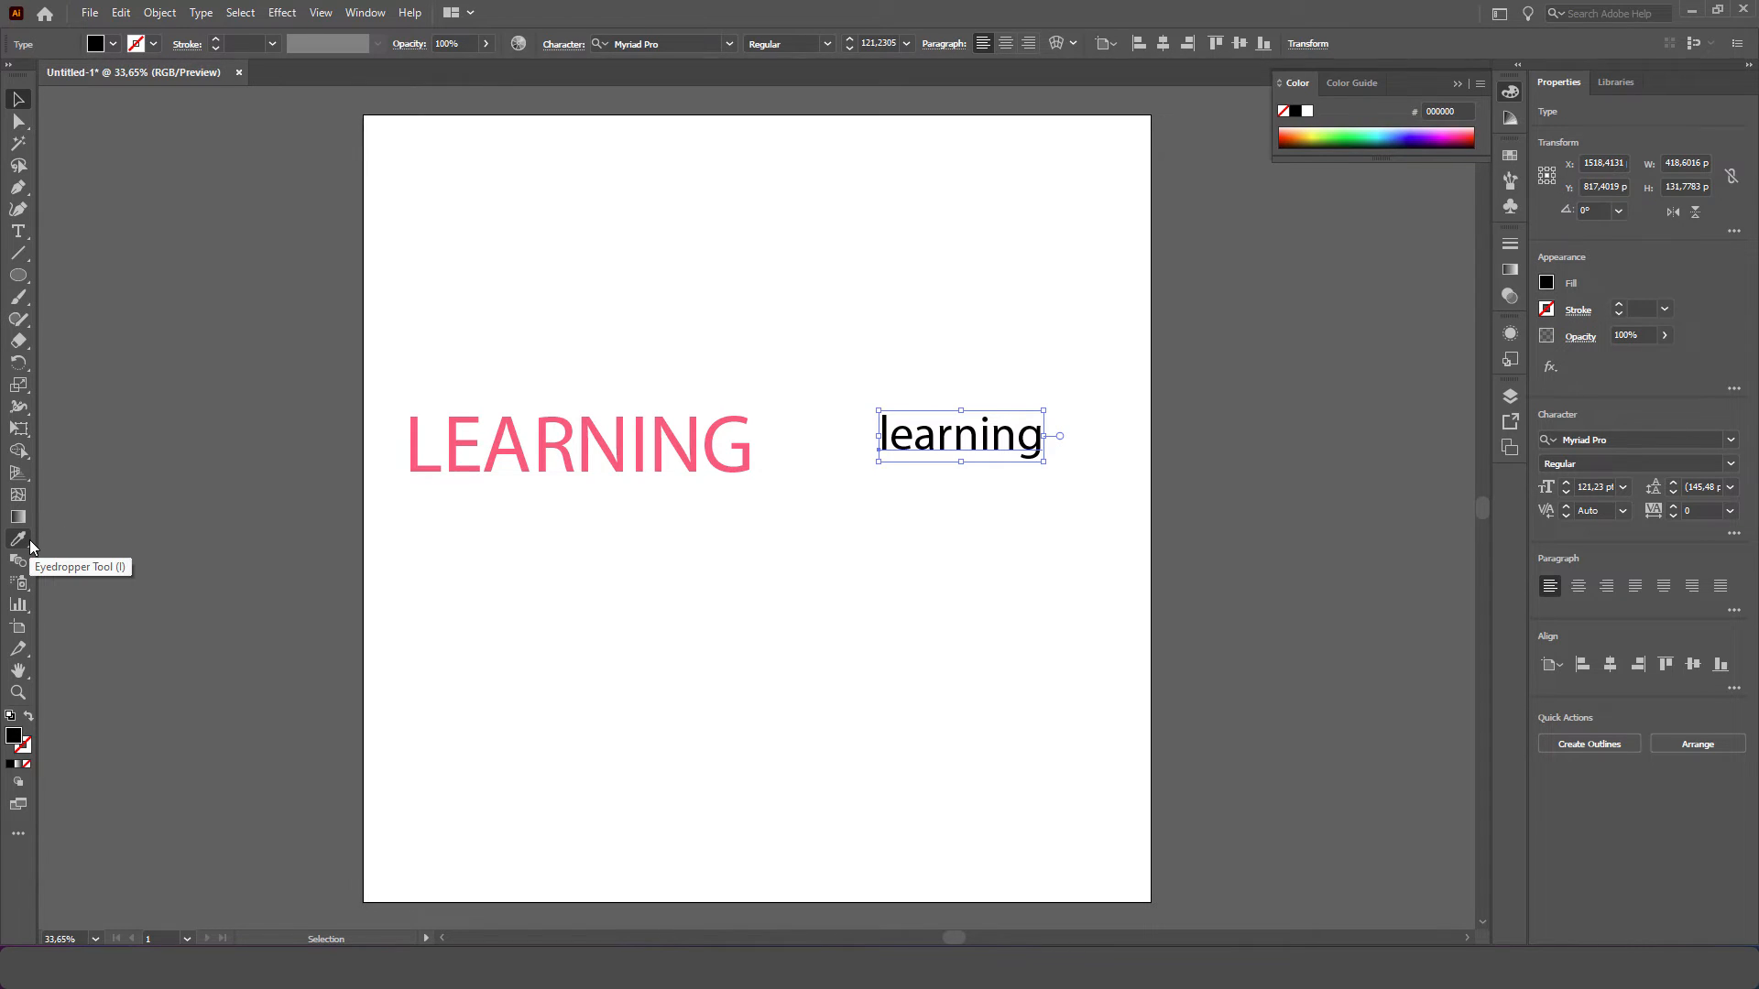
{"action": "mouse_move", "coordinate": [370, 501]}
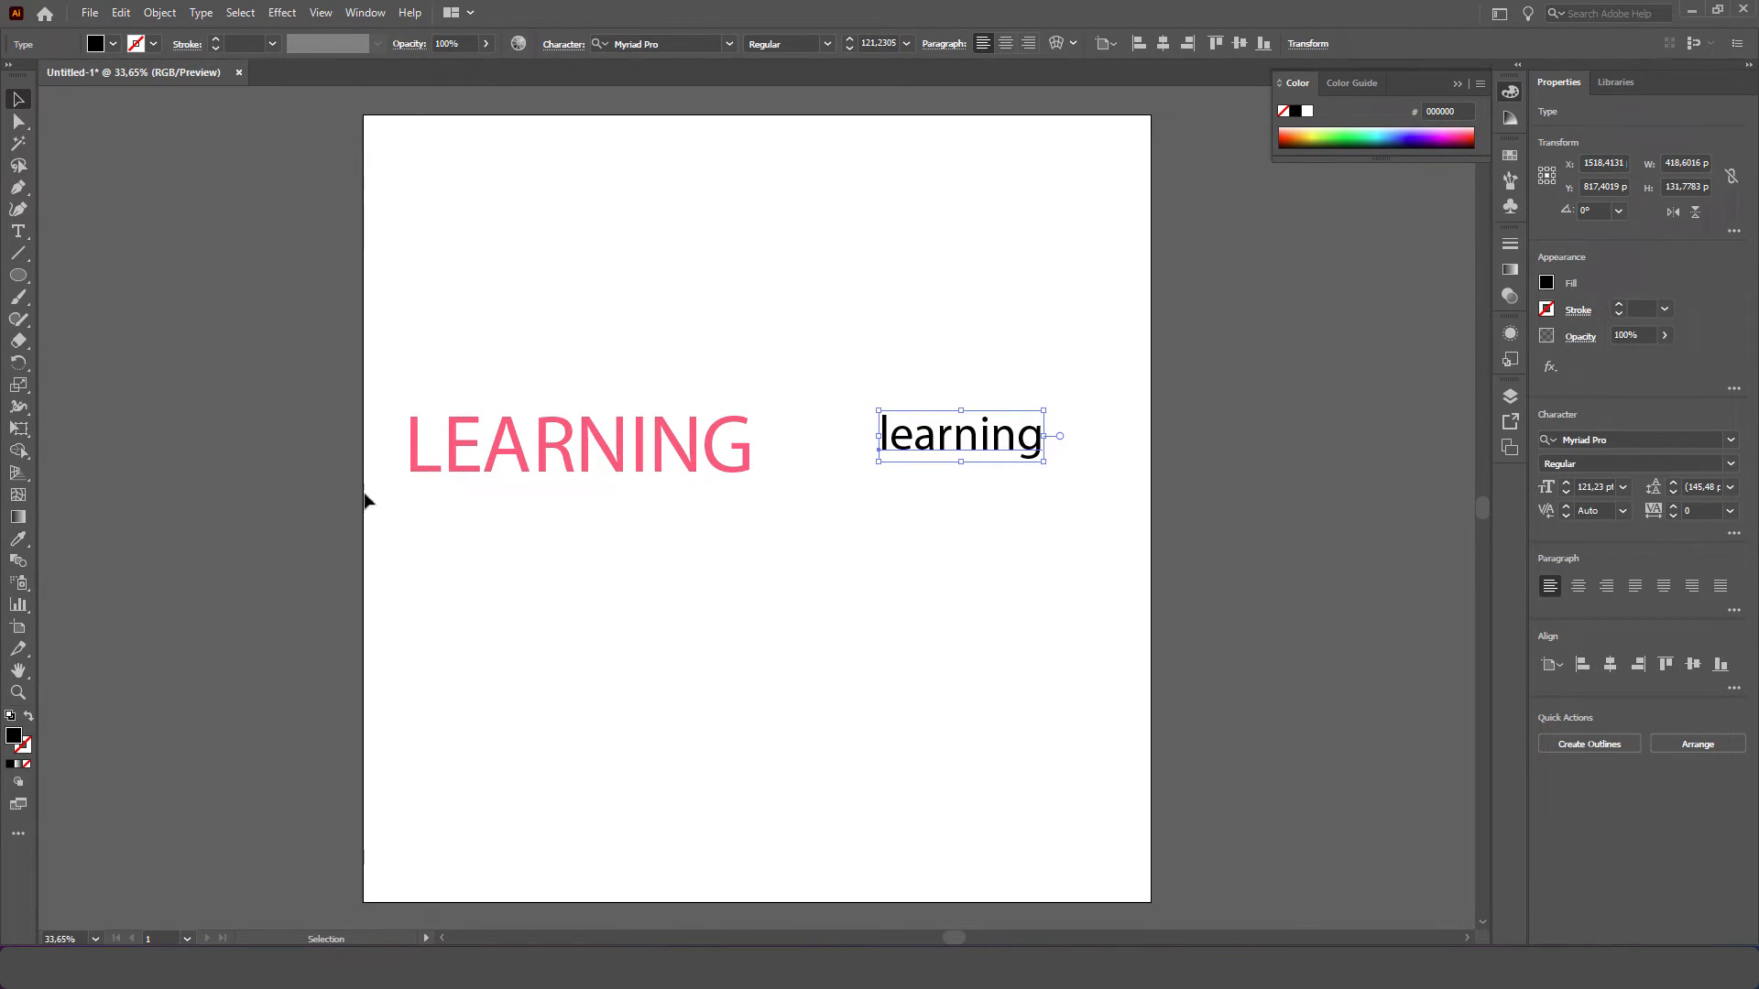
{"action": "mouse_move", "coordinate": [669, 387]}
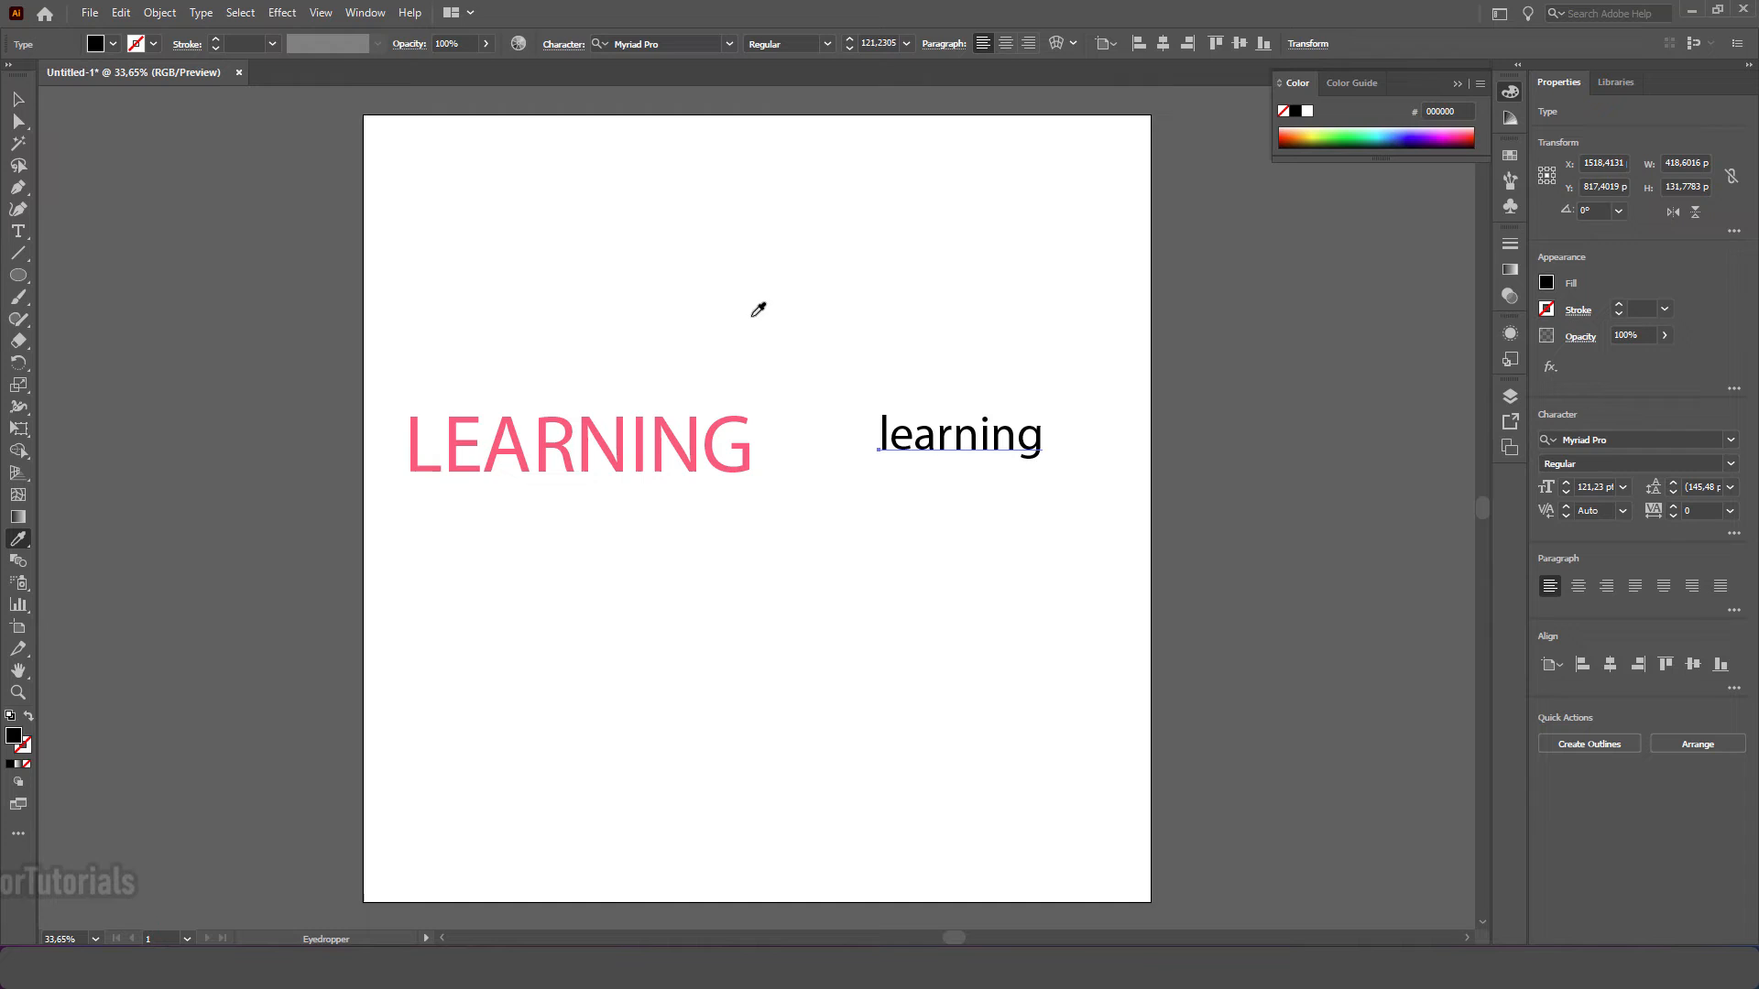
{"action": "mouse_move", "coordinate": [810, 301]}
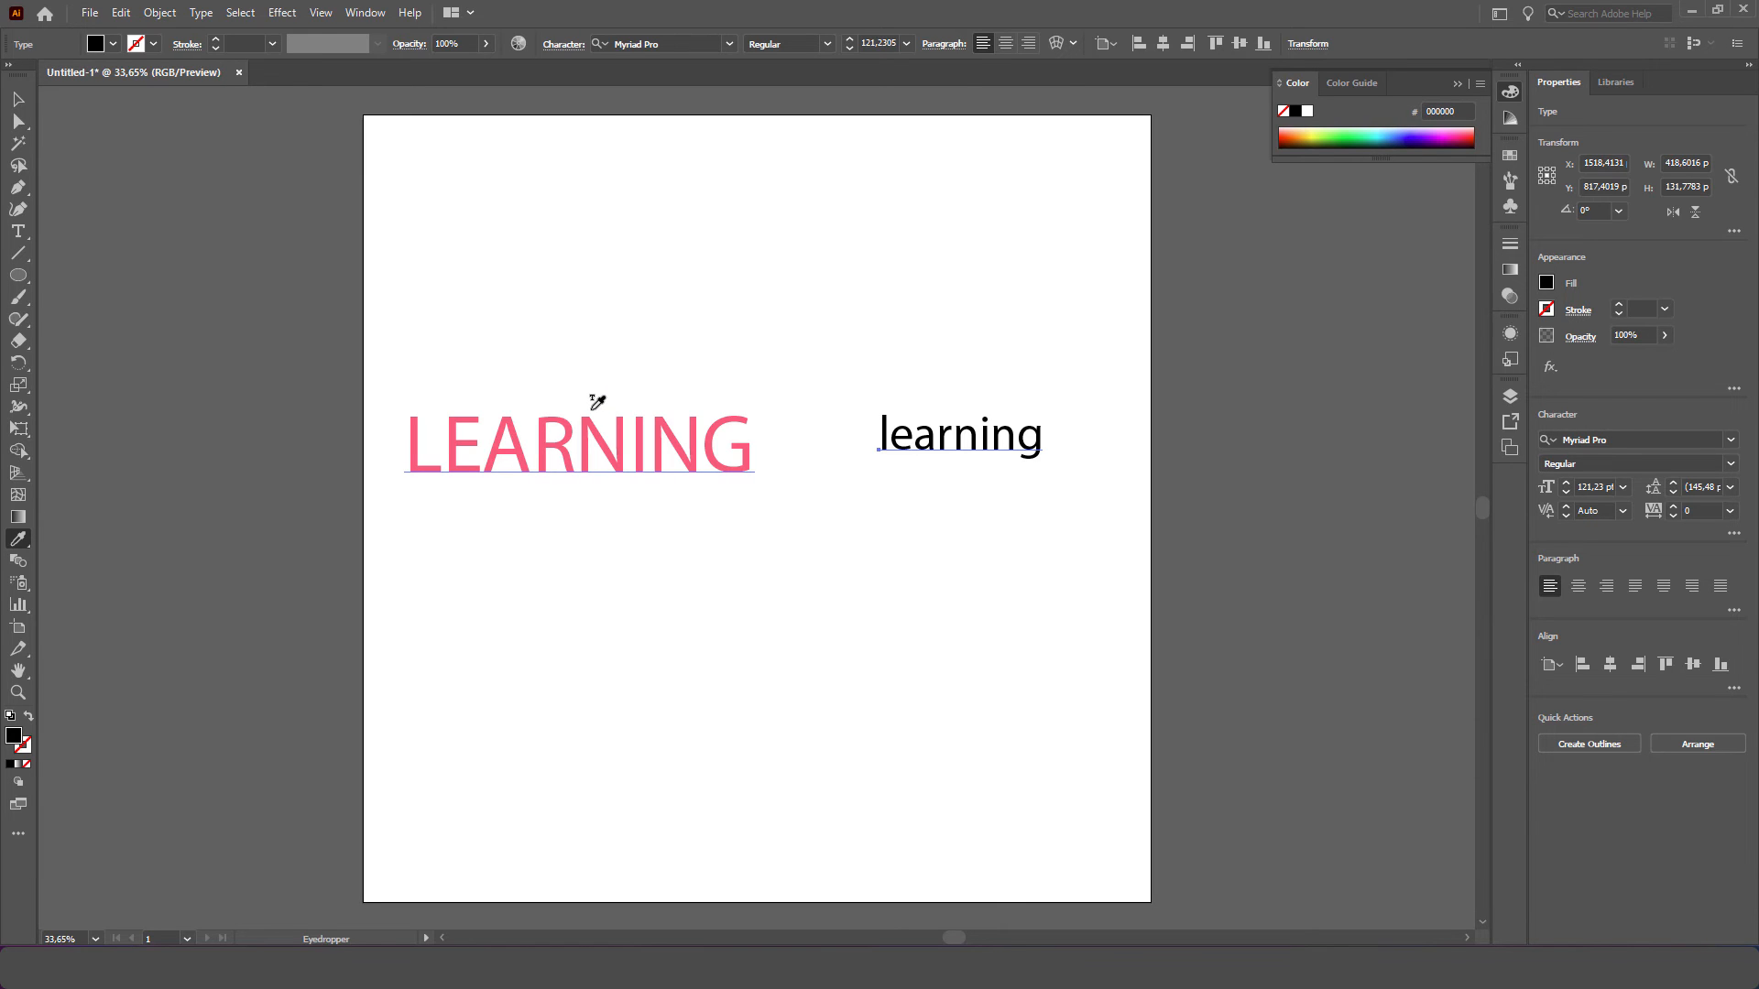
{"action": "mouse_move", "coordinate": [600, 415]}
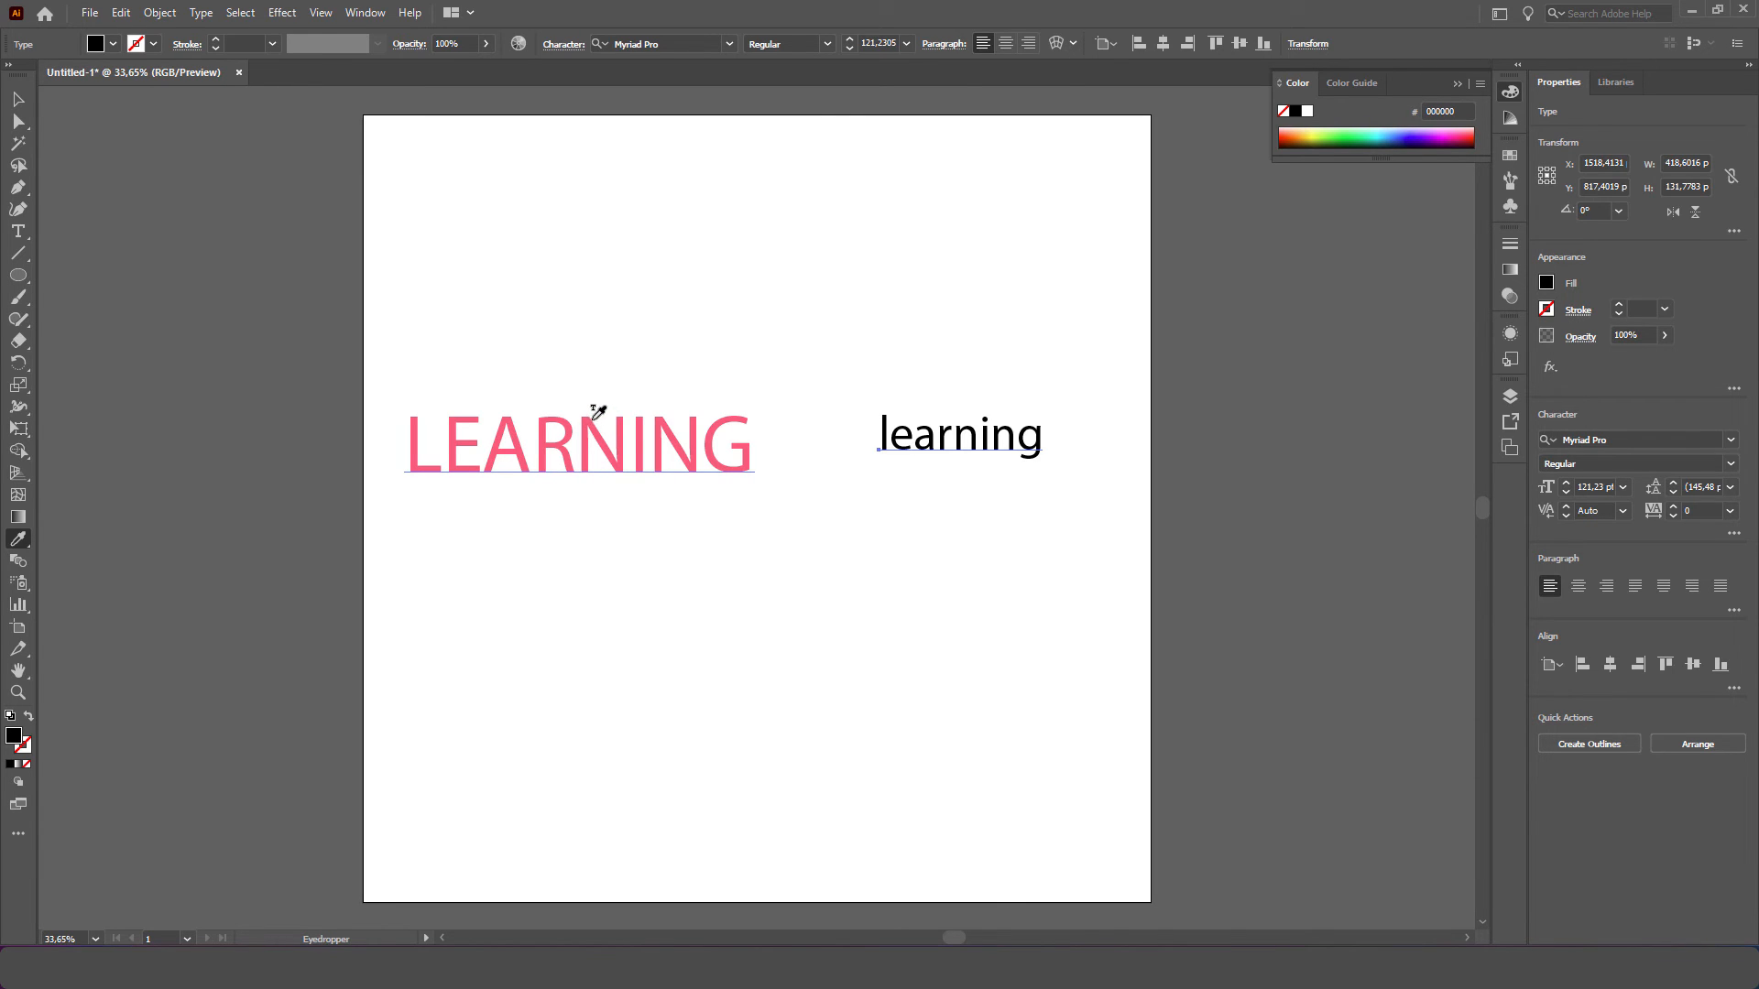
Eyedropper LEARNING's pink styling onto lowercase 'learning', then drag it closer to LEARNING
{"action": "left_click", "coordinate": [595, 413]}
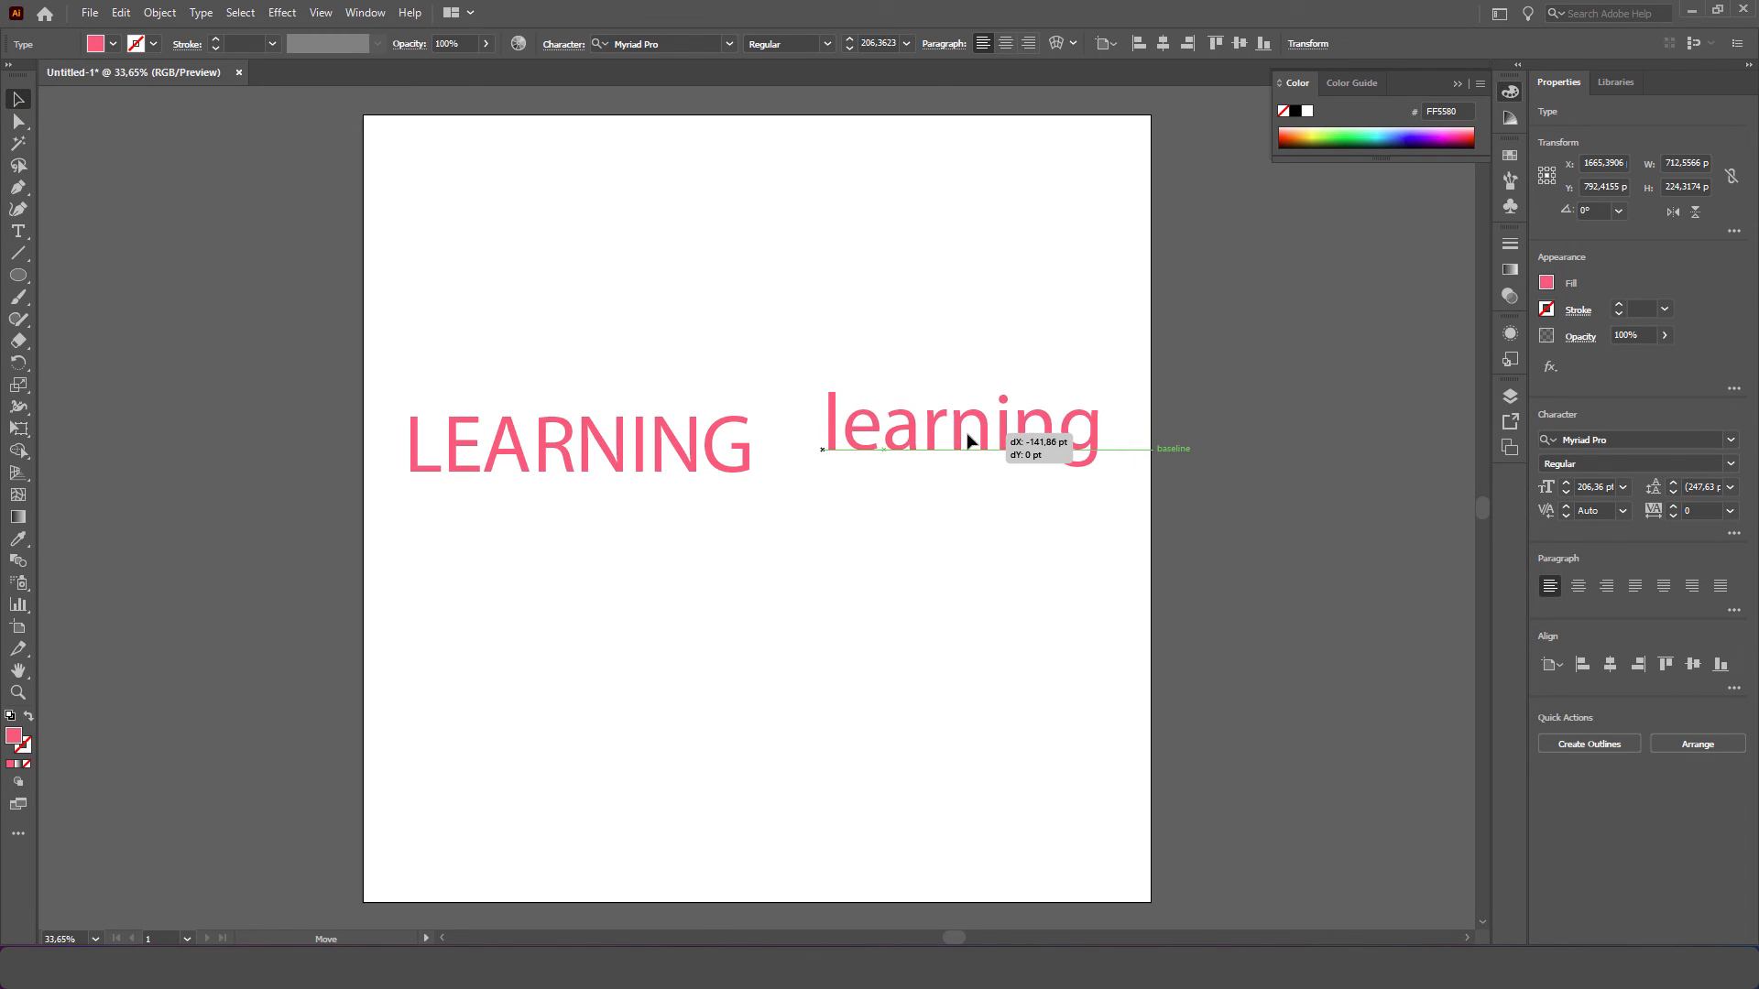
{"action": "left_click_drag", "start_coordinate": [970, 444], "coordinate": [962, 454]}
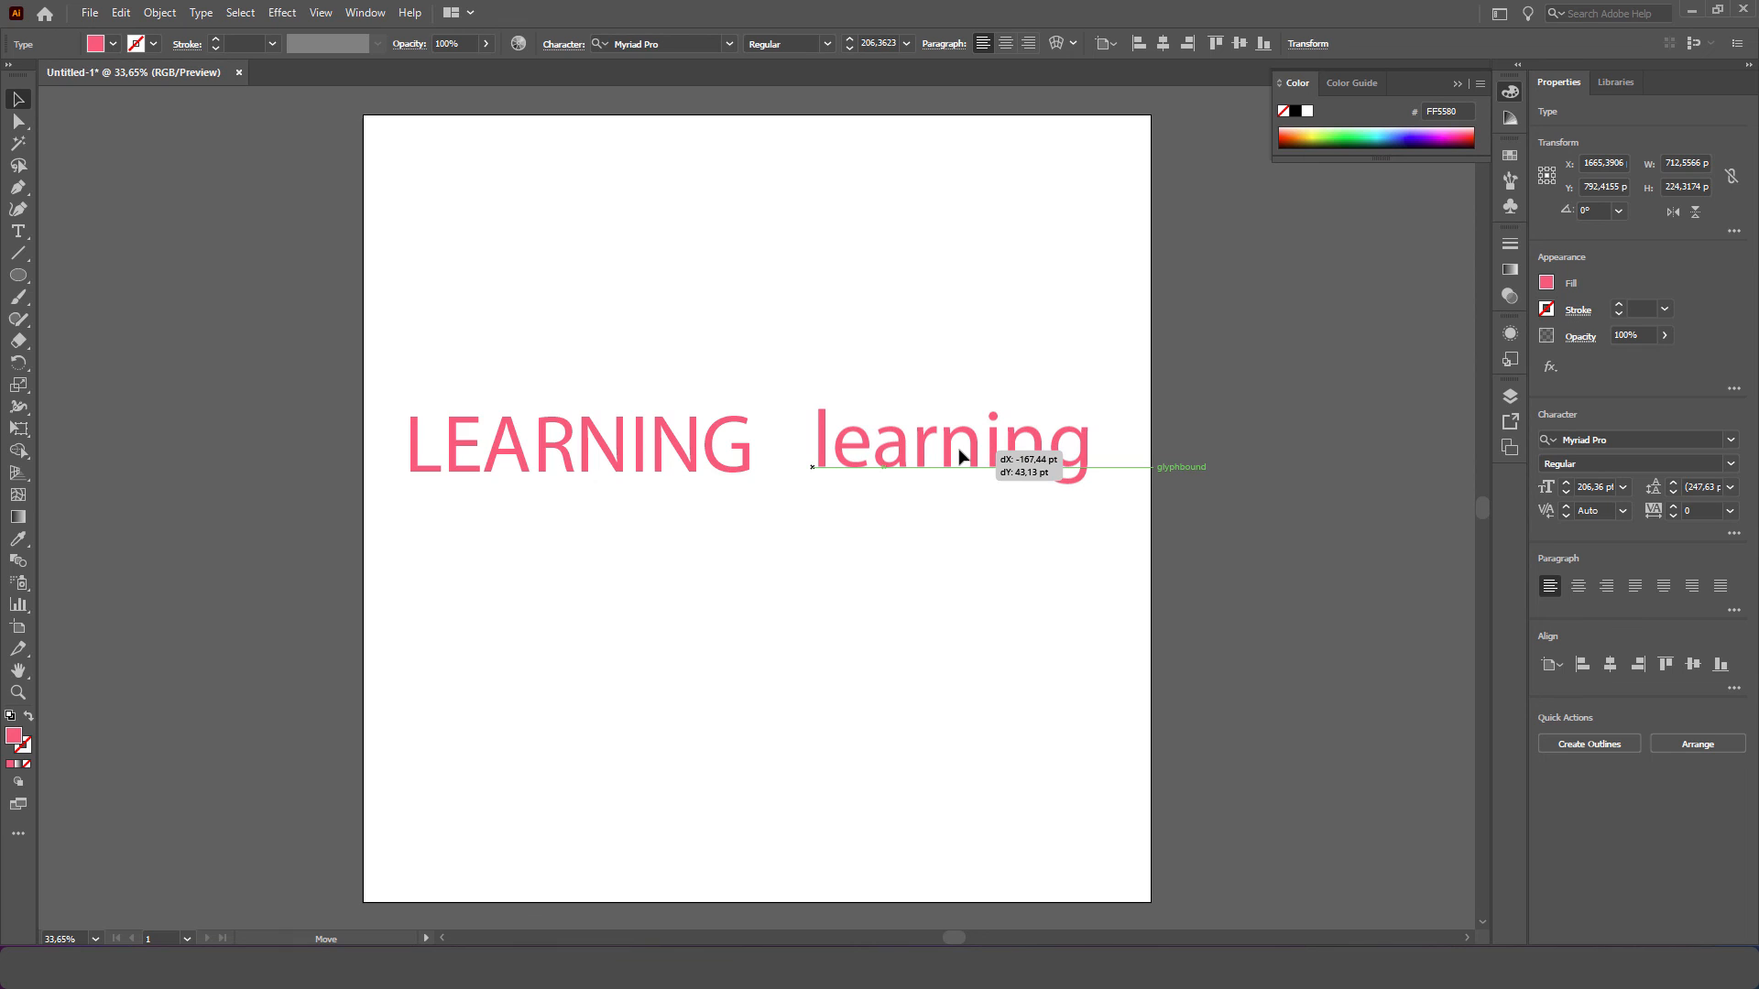